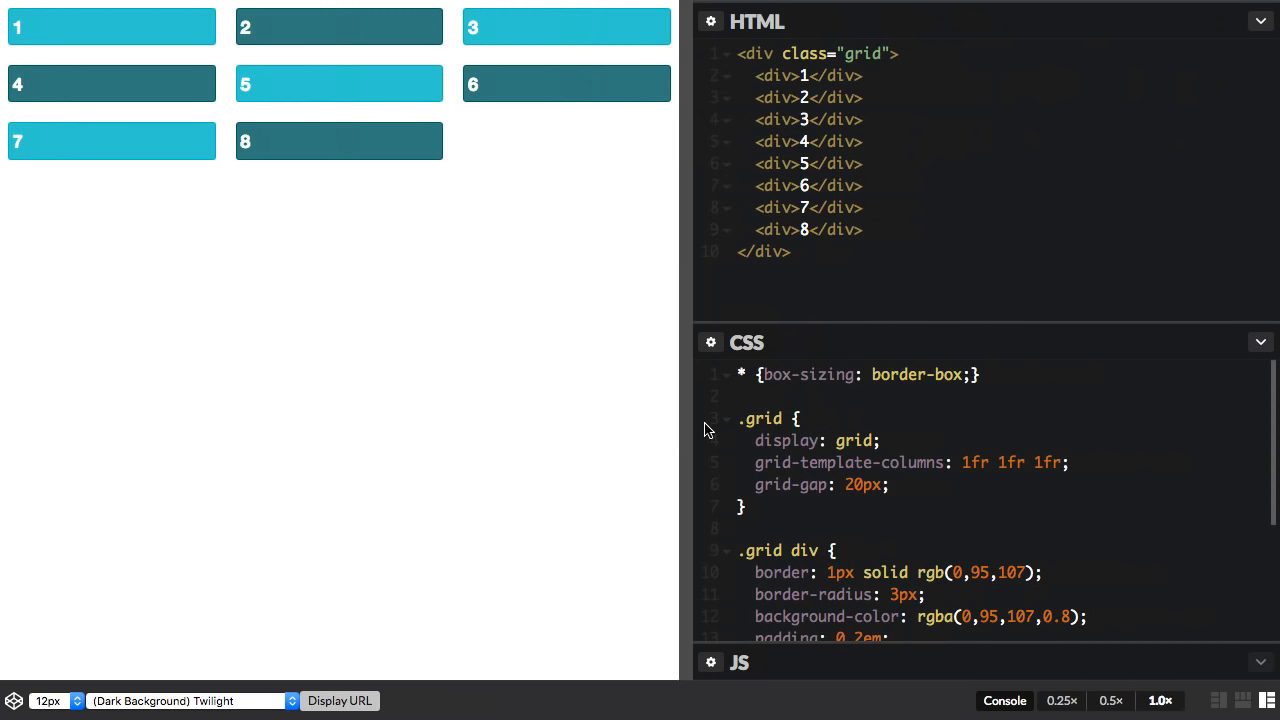
pyautogui.moveTo(845, 451)
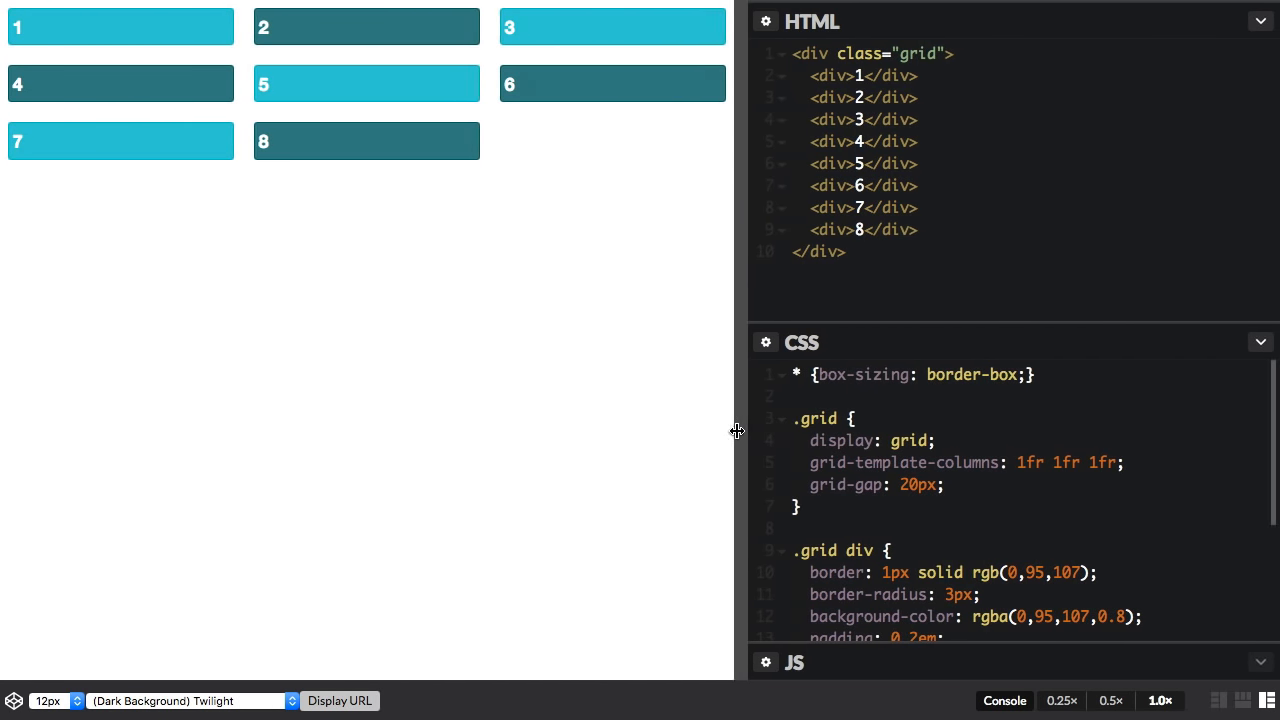
# Drag the preview divider left to narrow the eight-box grid preview
pyautogui.moveTo(737, 431); pyautogui.dragTo(590, 431)
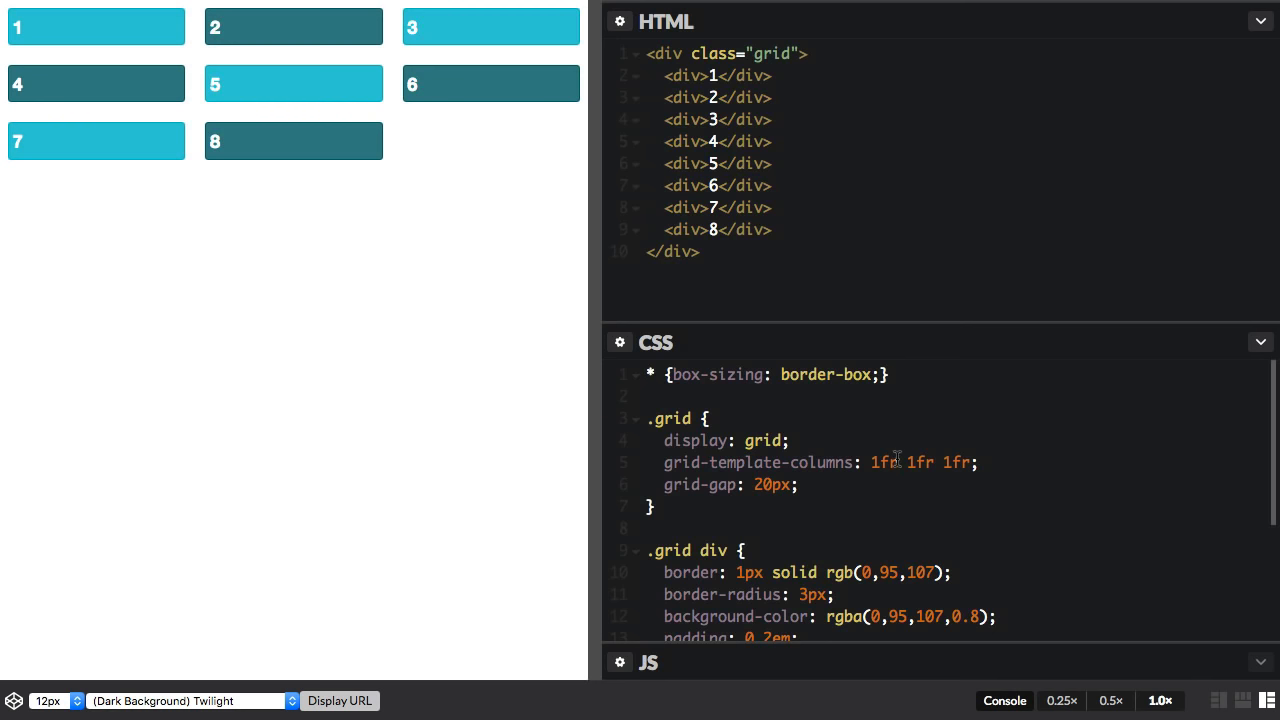
# Replace the first column's 1fr with minmax(200px, 250px) in grid-template-columns
pyautogui.press('BackSpace')
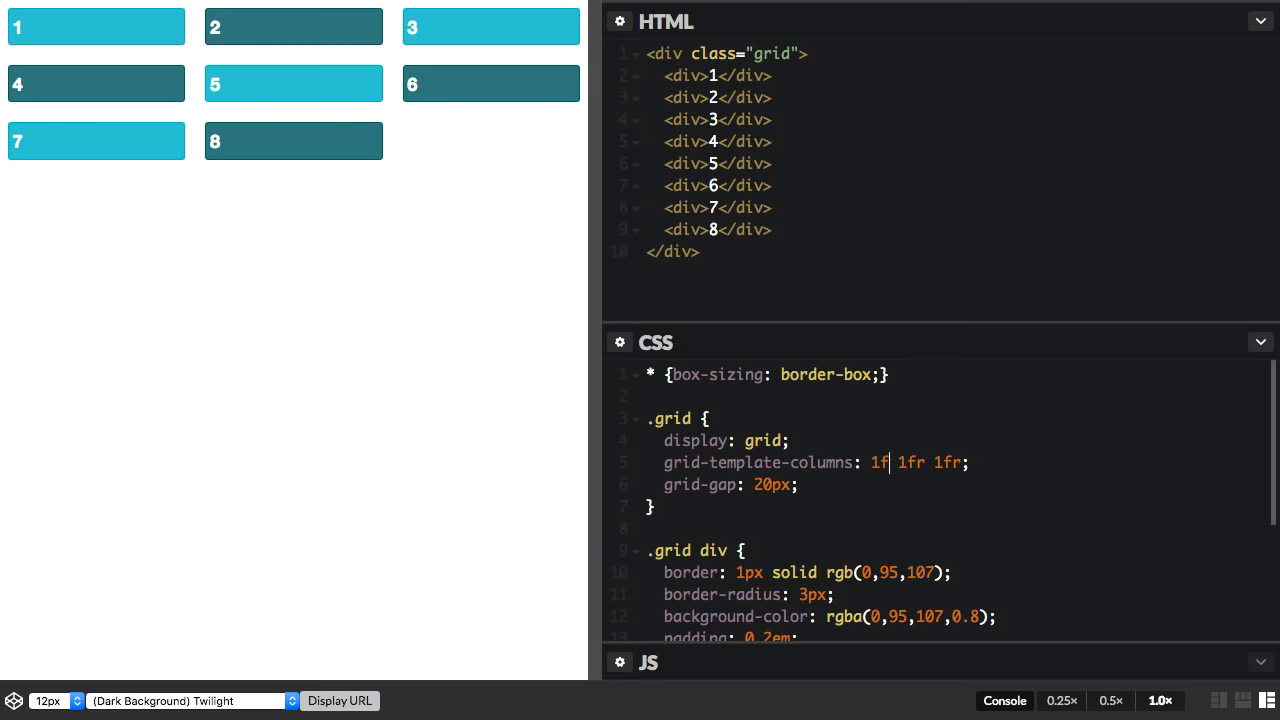
pyautogui.write('minmax(')
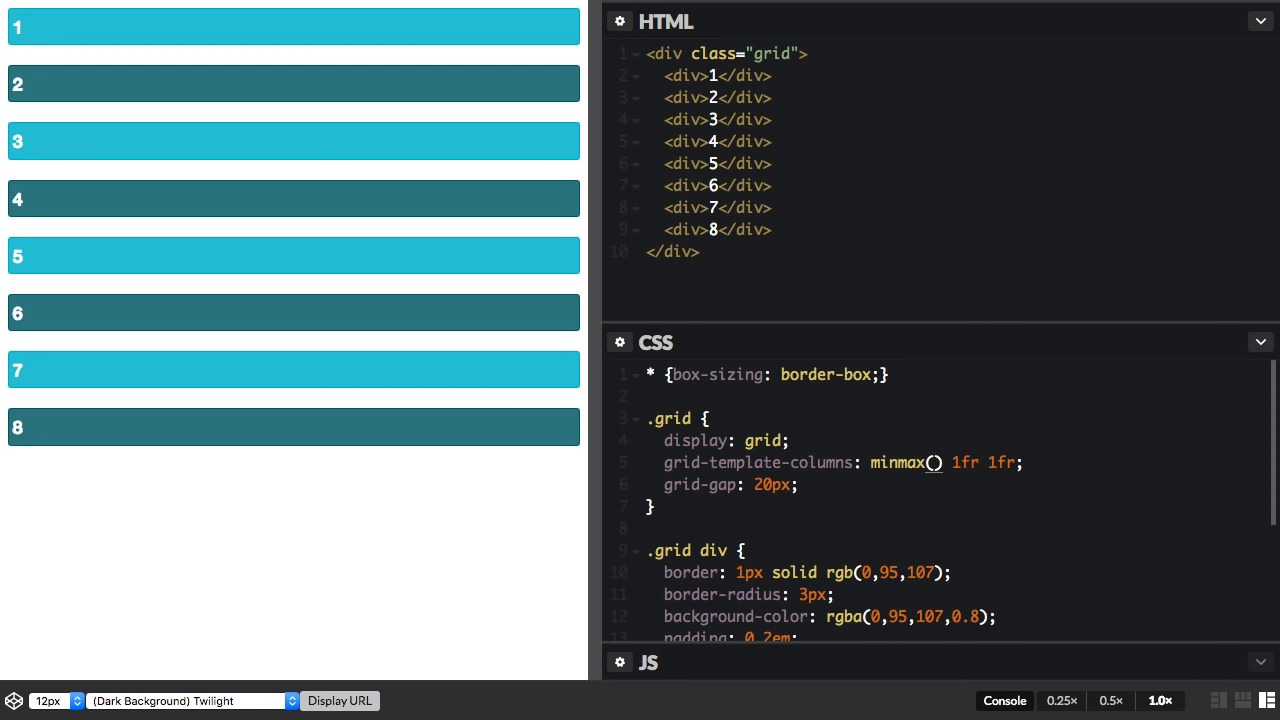
pyautogui.write('200px')
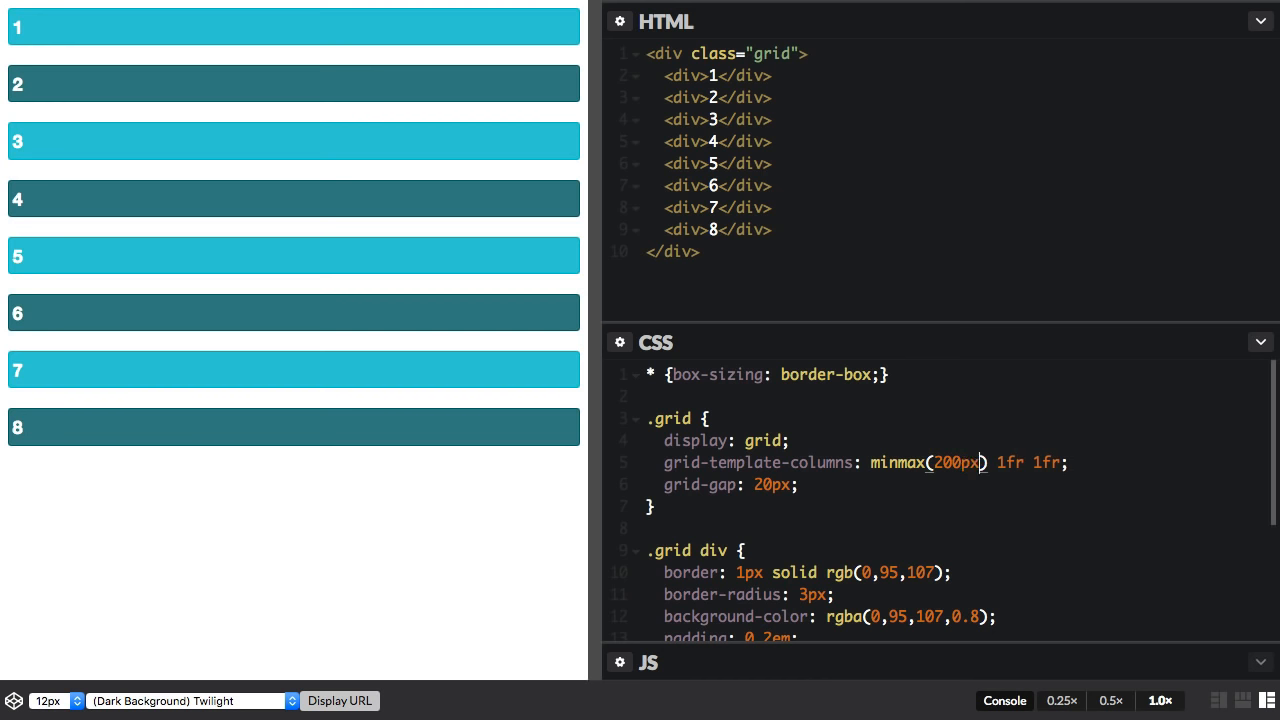
pyautogui.write(', 2')
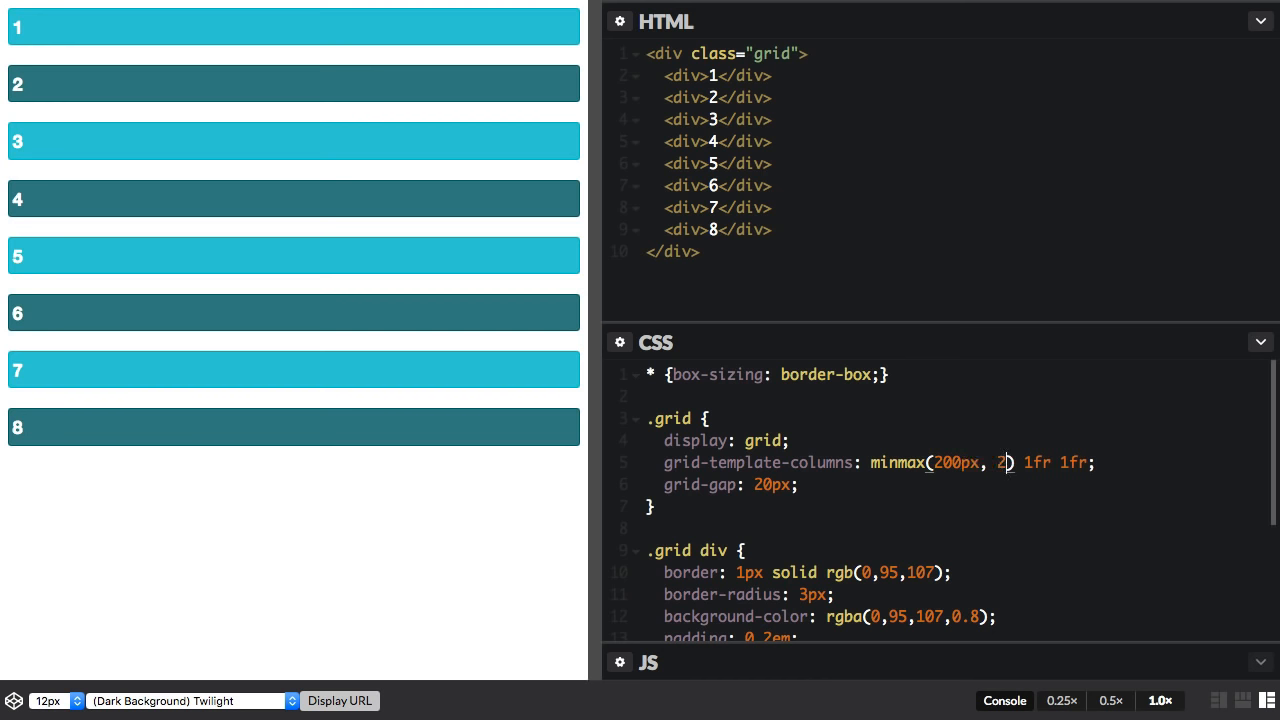
pyautogui.write('50px')
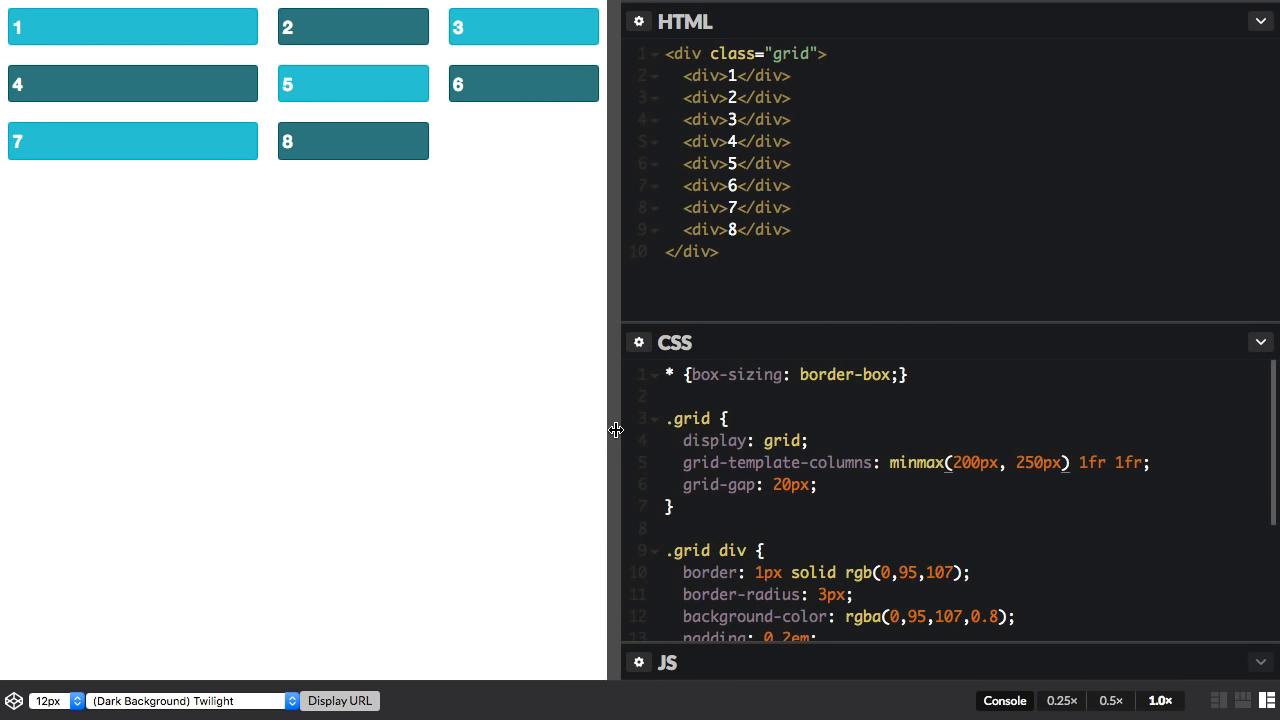
# Narrow the preview further and place the cursor on a new line below grid-gap
pyautogui.moveTo(615, 430); pyautogui.dragTo(470, 430)
pyautogui.write('1fr')
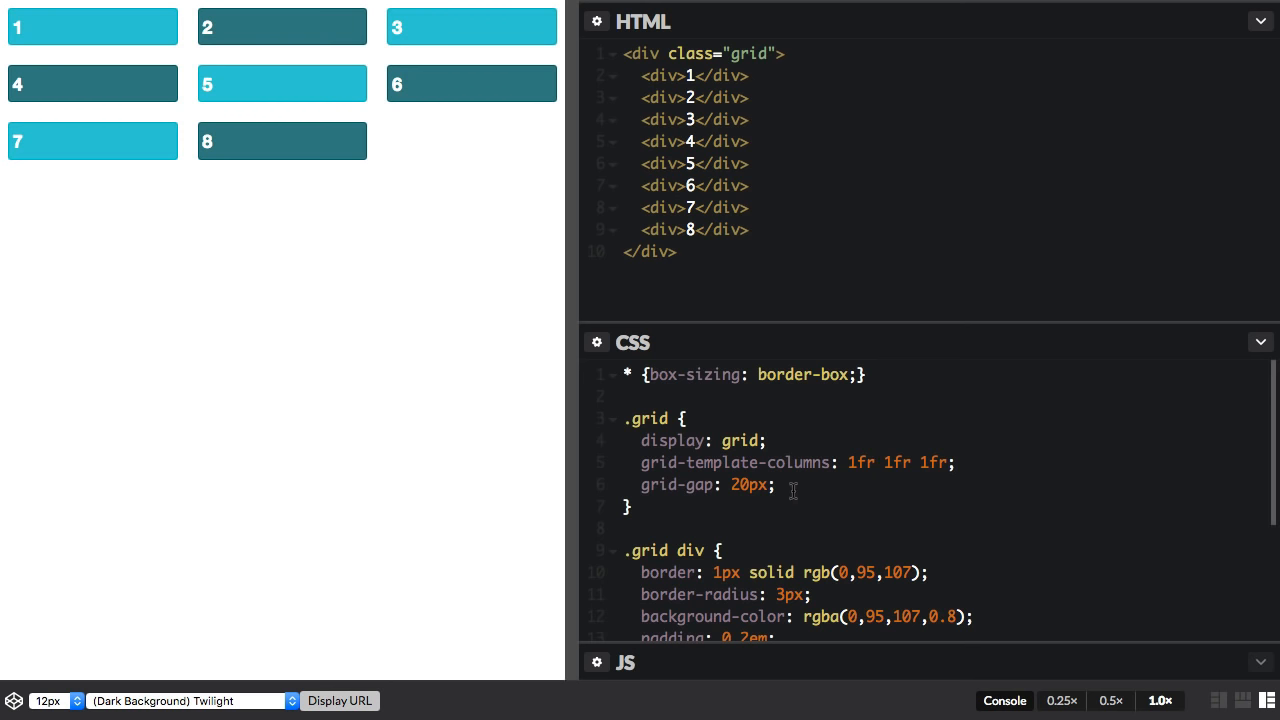
pyautogui.click(775, 485)
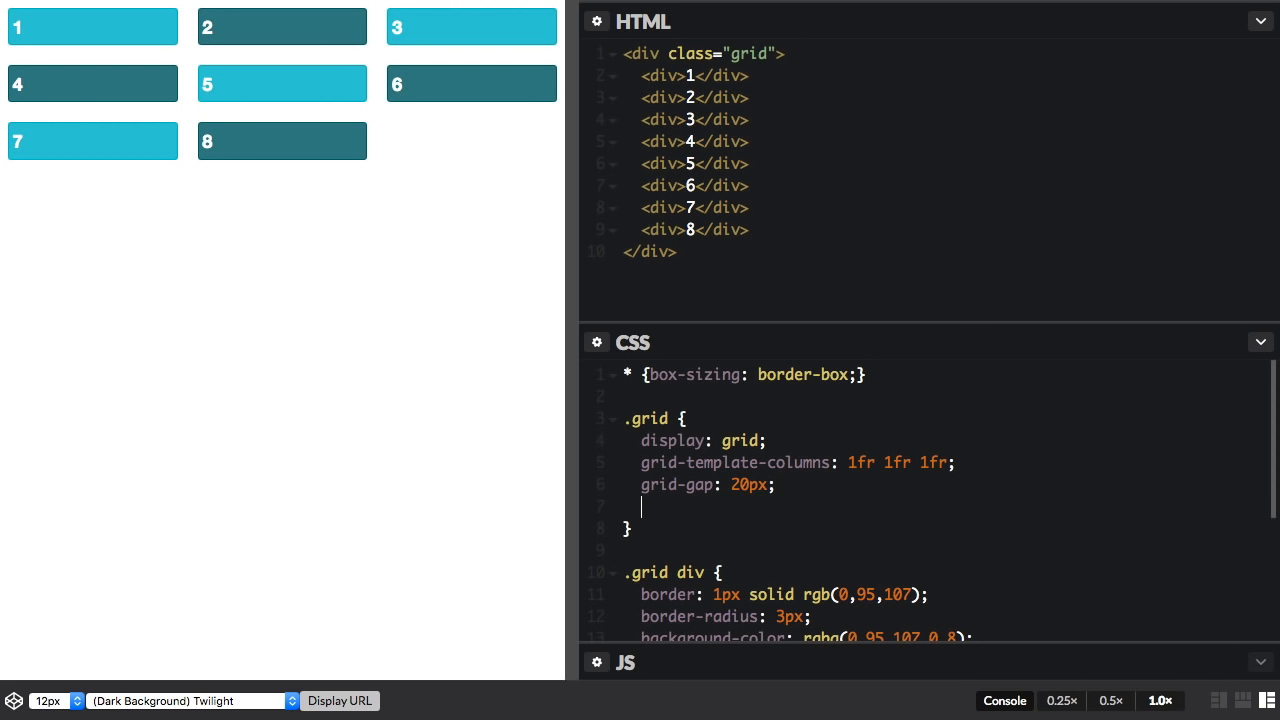
# Type grid-auto-rows: minmax(60px, auto) into the .grid rule
pyautogui.write('grid-auto-row')
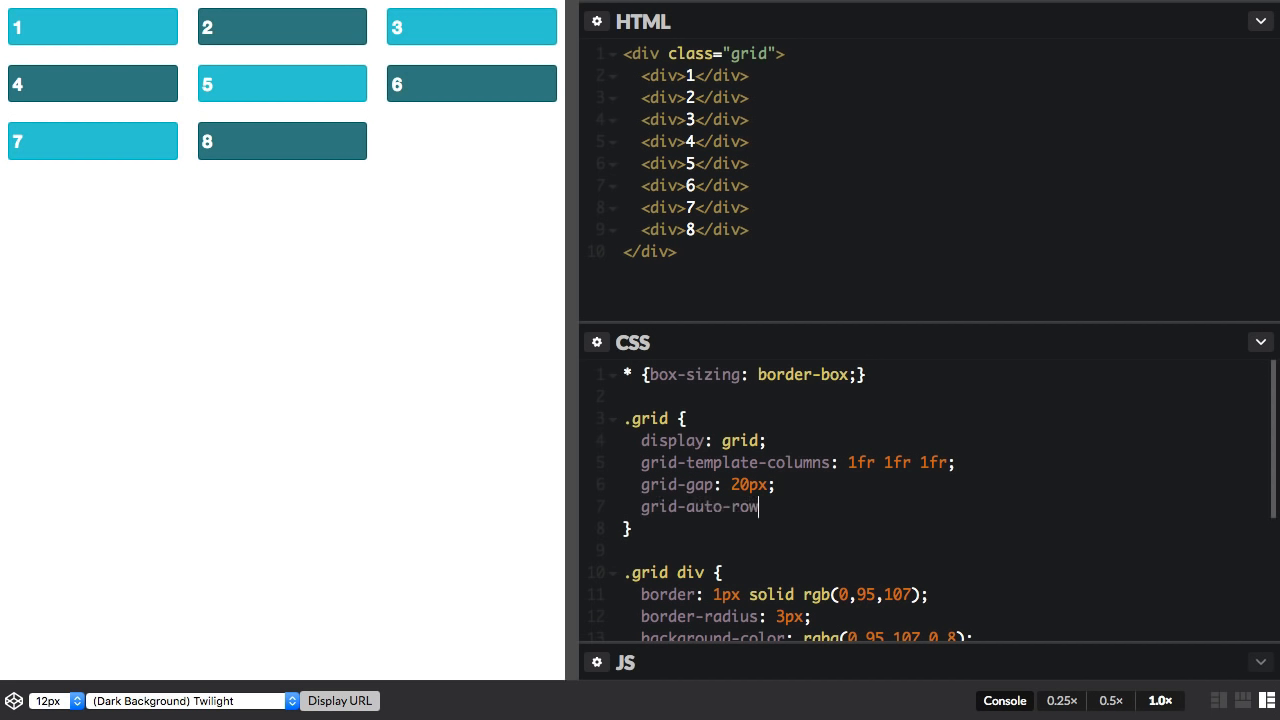
pyautogui.write('s:')
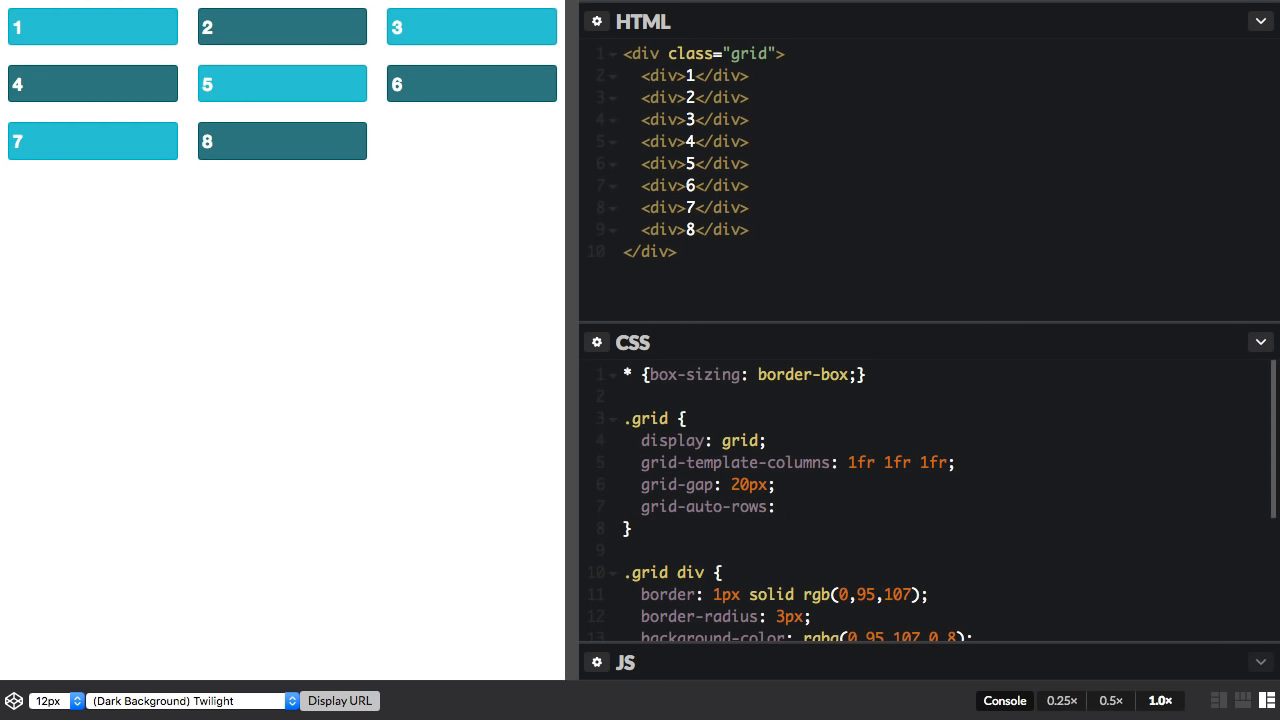
pyautogui.write('minmax();')
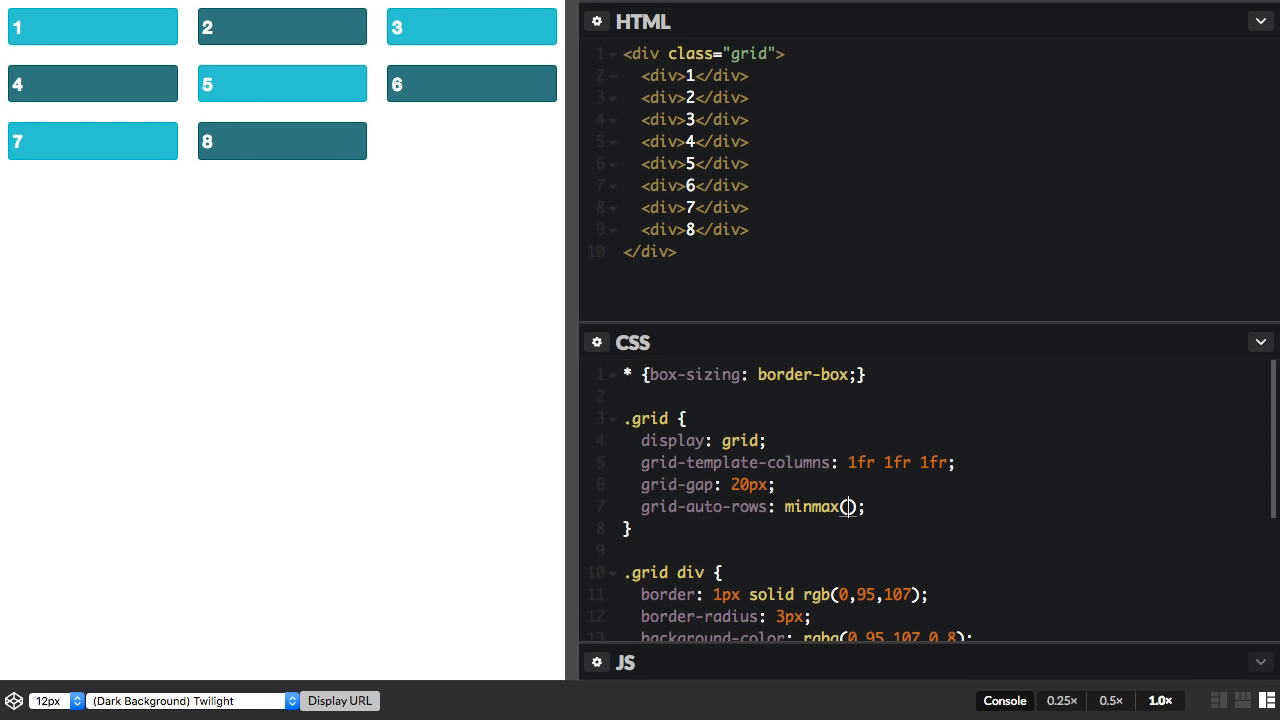
pyautogui.write('60px')
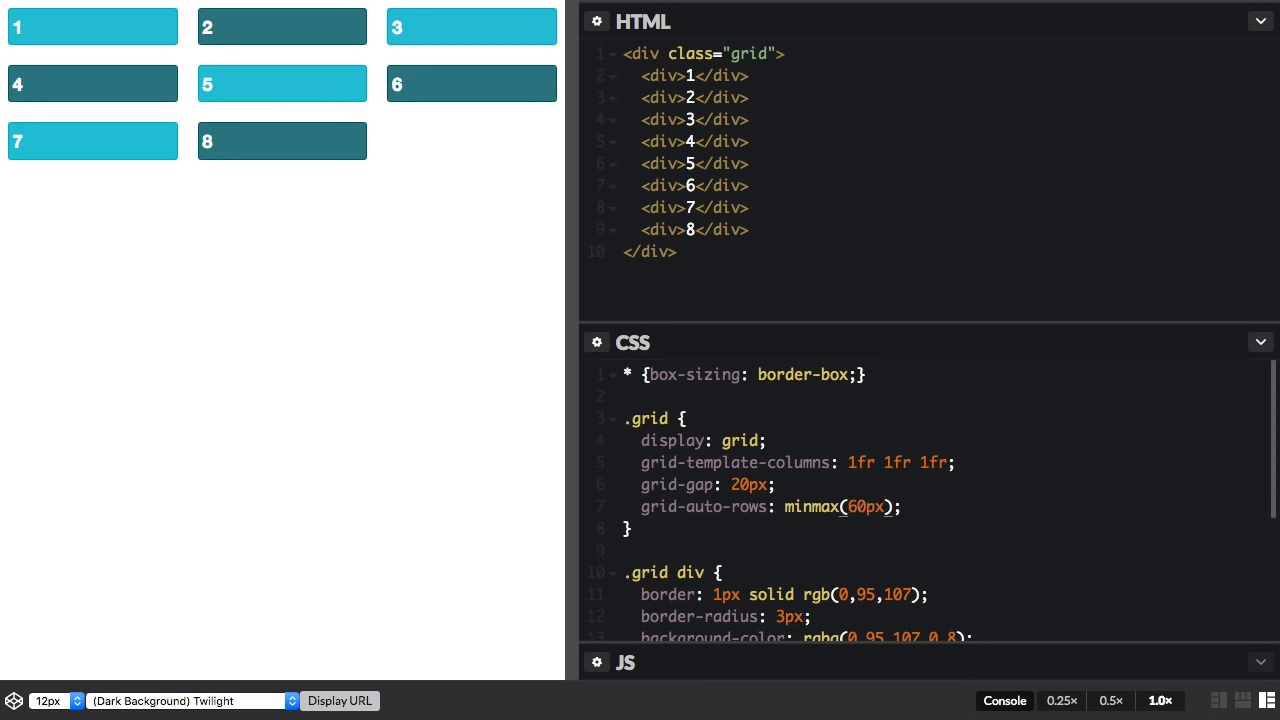
pyautogui.write(', auto')
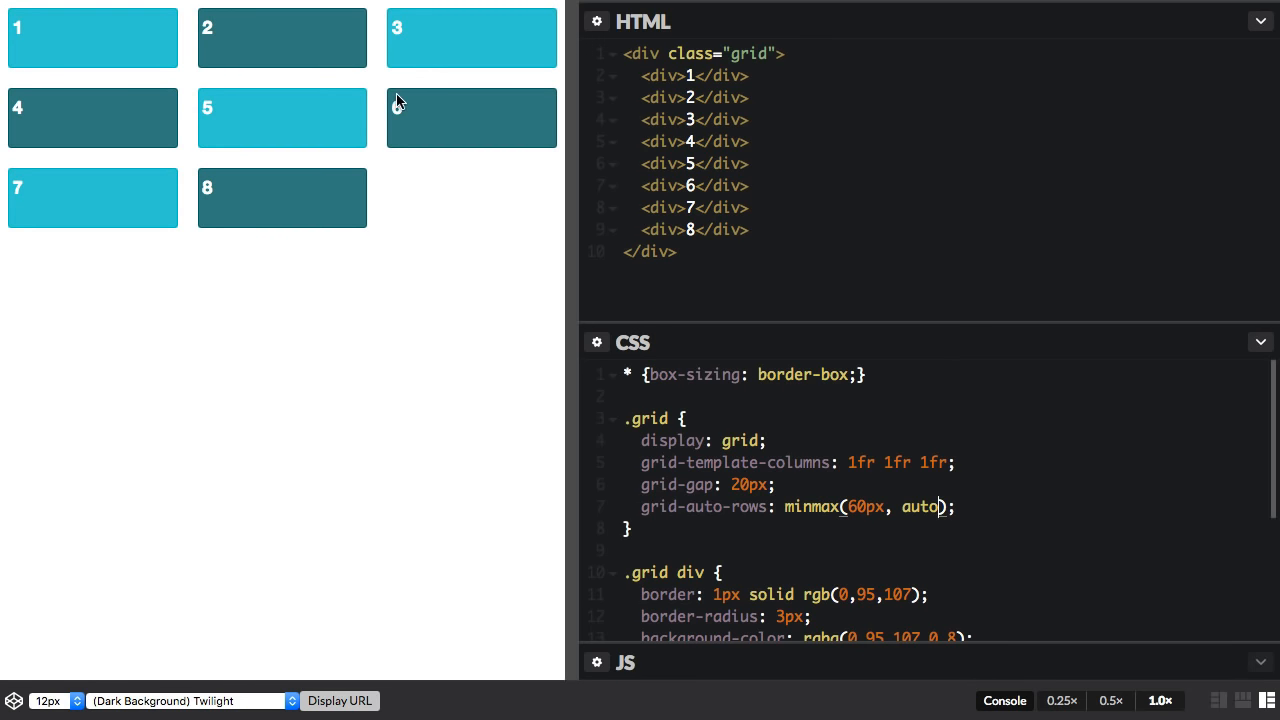
pyautogui.moveTo(405, 148)
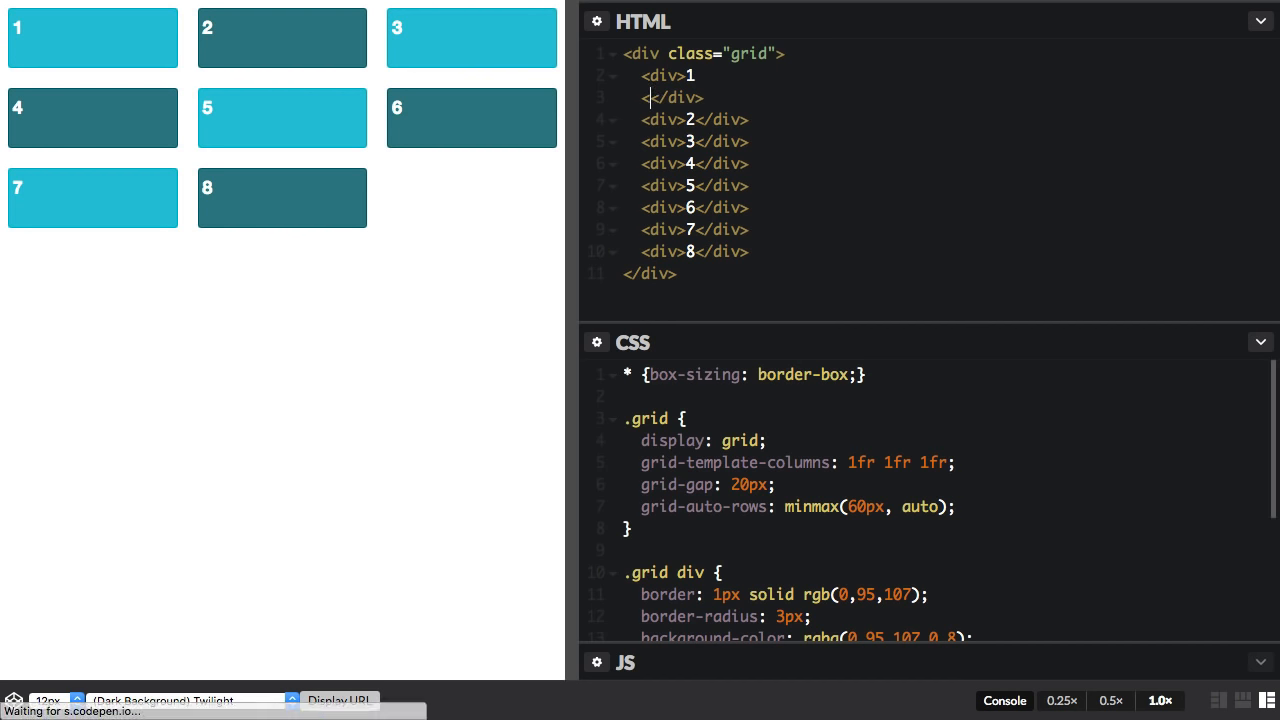
# Type <br>Some<br>Content inside the first box's div in the HTML panel
pyautogui.write('<br>Some<br>C')
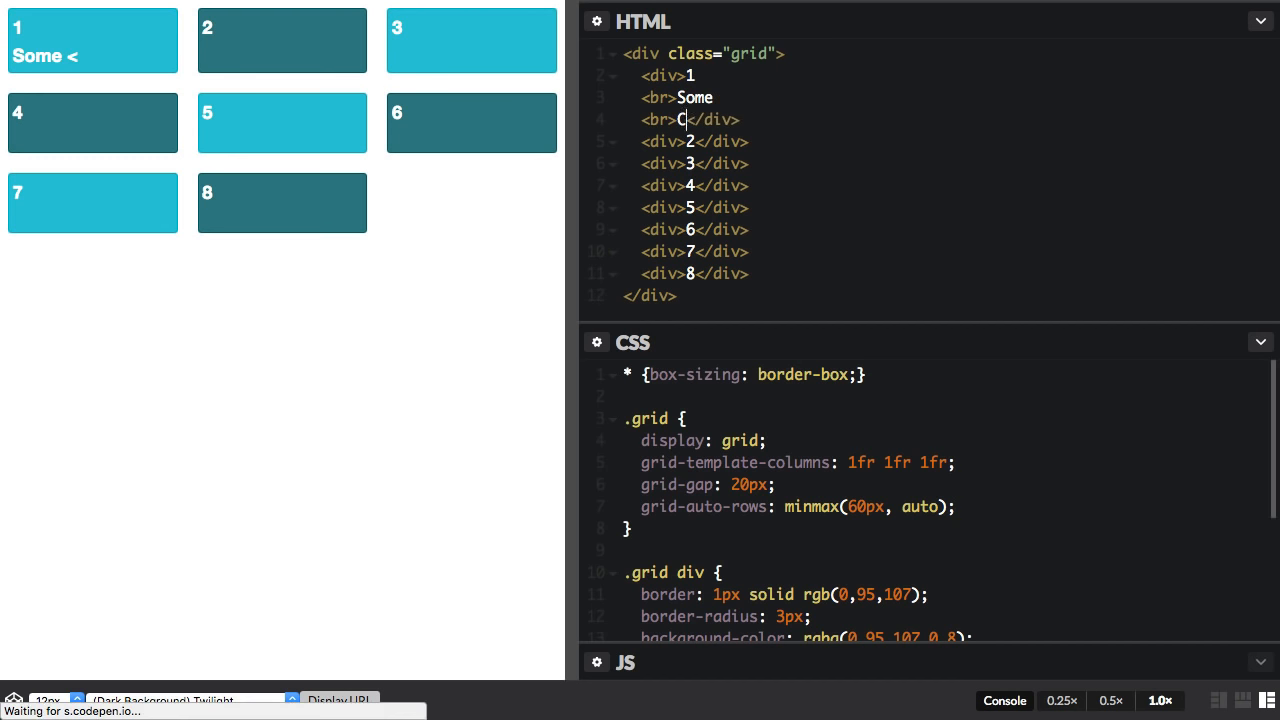
pyautogui.write('ontent')
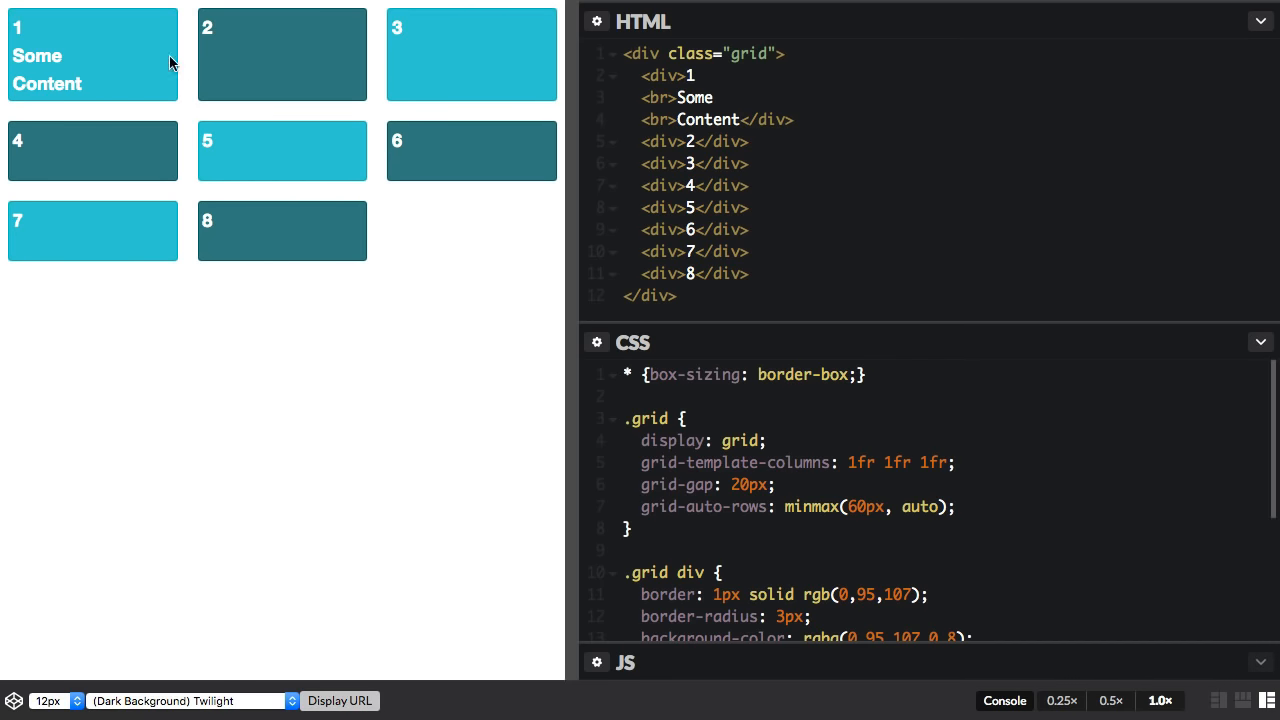
pyautogui.moveTo(268, 84)
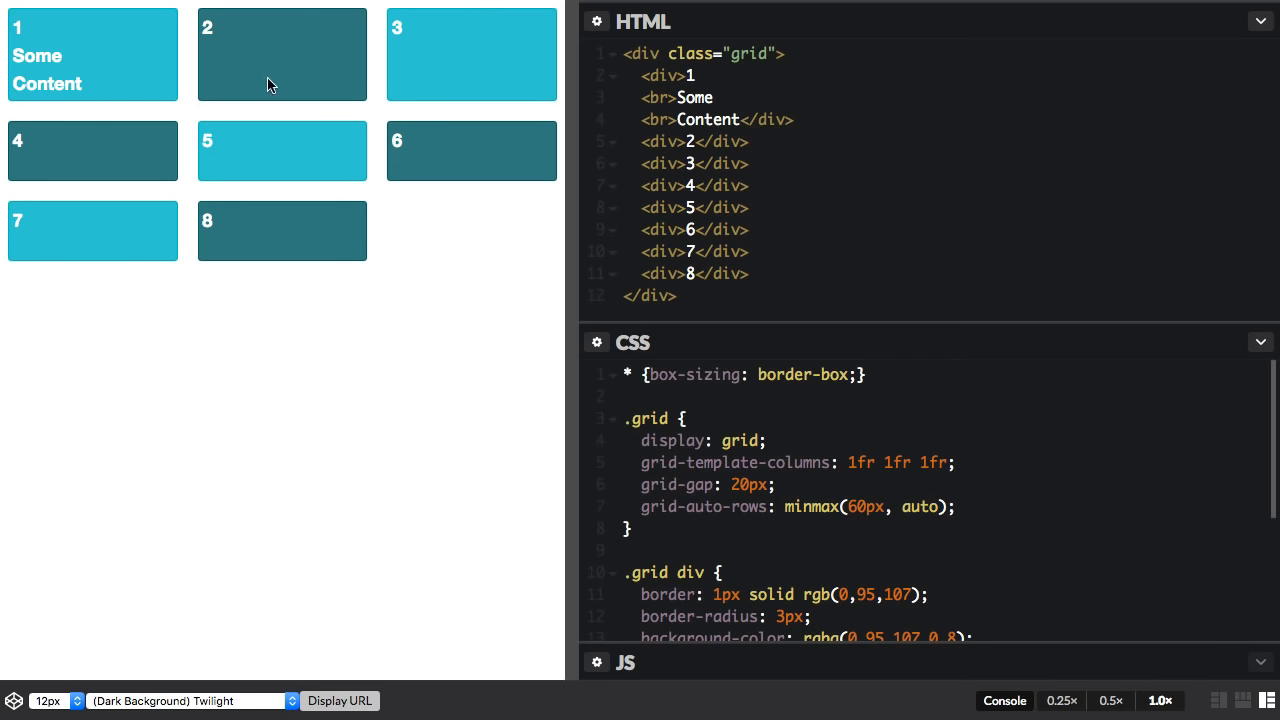
pyautogui.moveTo(46, 78)
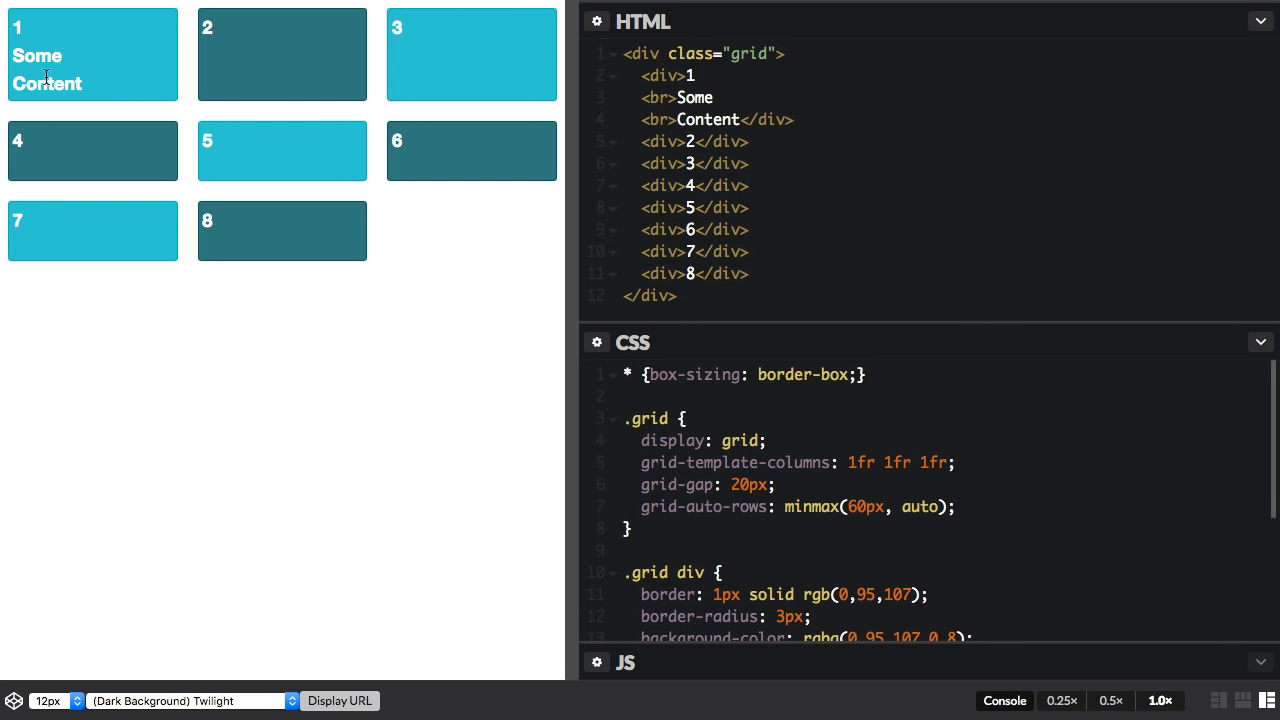
pyautogui.moveTo(132, 85)
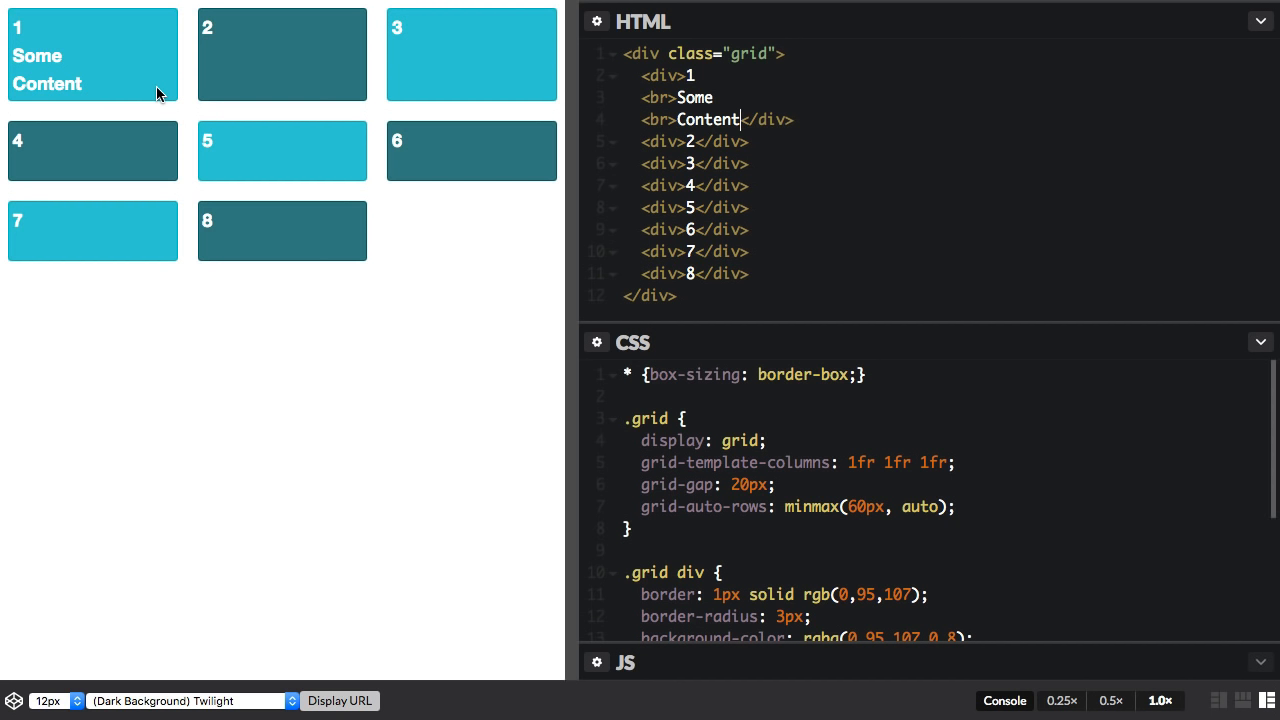
pyautogui.moveTo(189, 71)
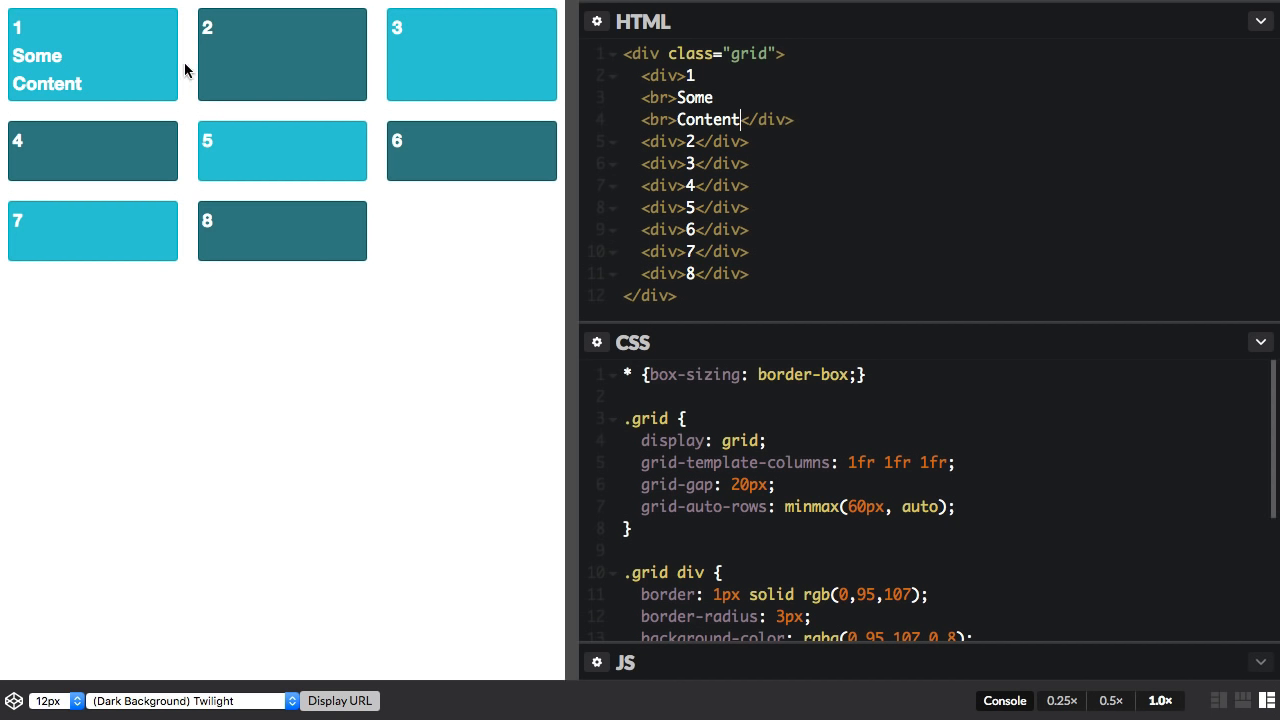